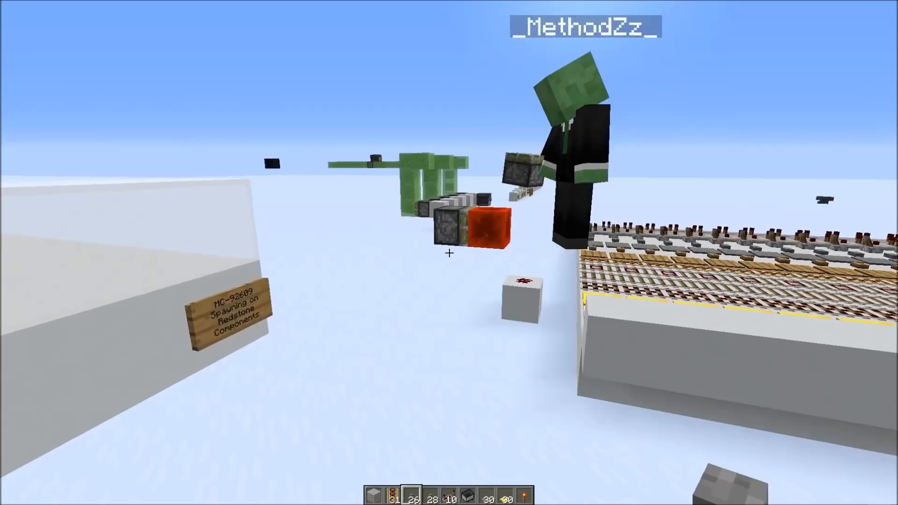
pyautogui.moveTo(449, 253)
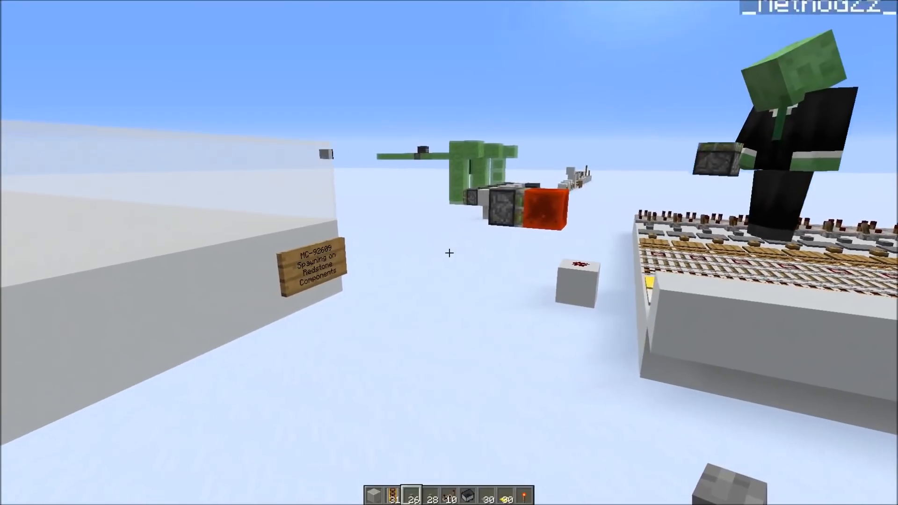
pyautogui.moveTo(449, 252)
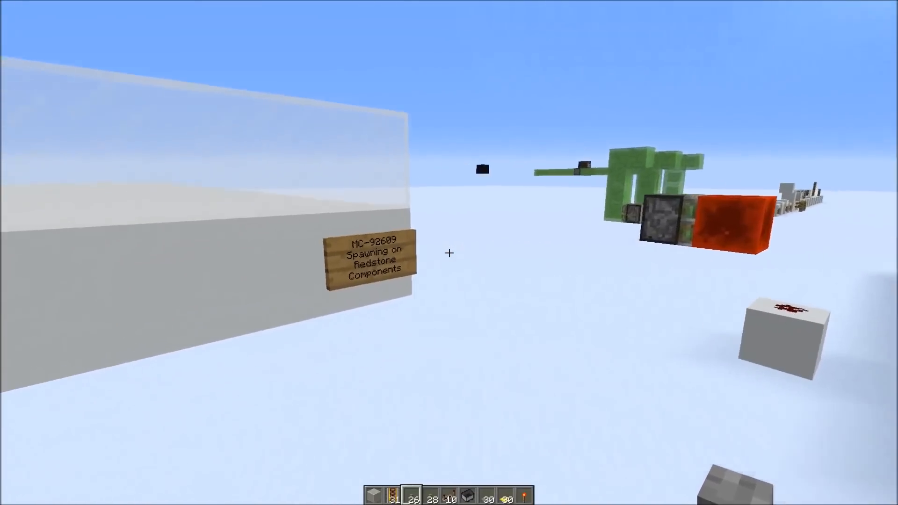
pyautogui.moveTo(449, 252)
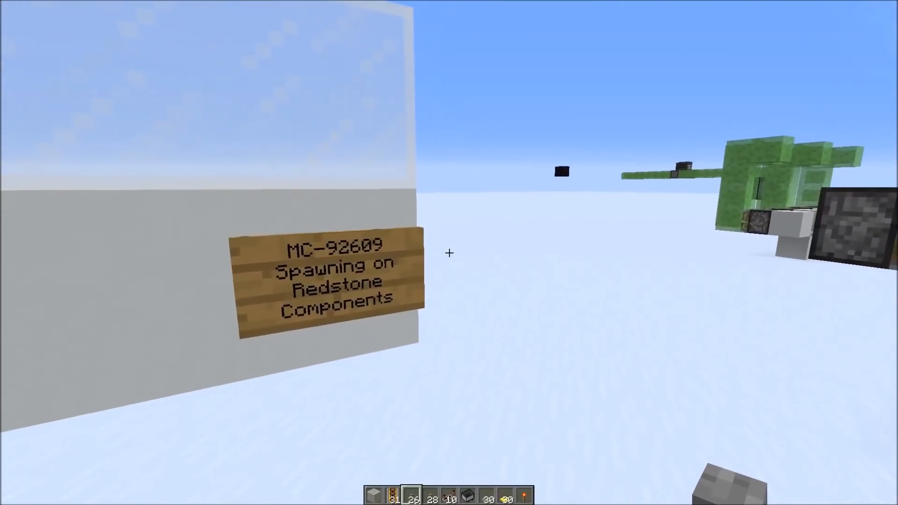
pyautogui.moveTo(449, 253)
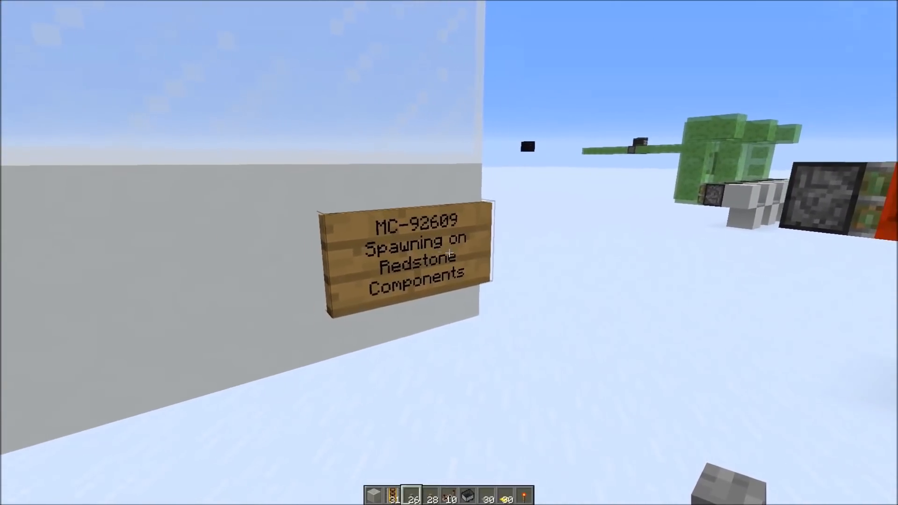
pyautogui.moveTo(449, 253)
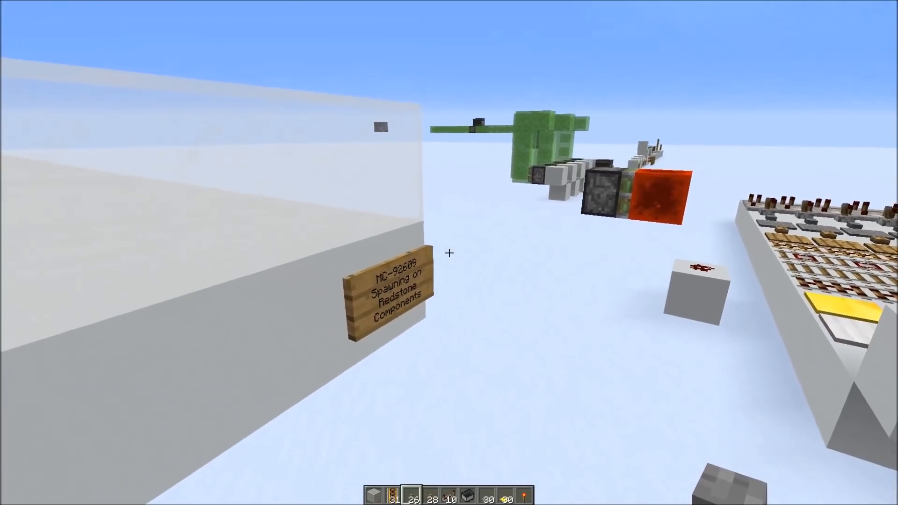
pyautogui.moveTo(449, 252)
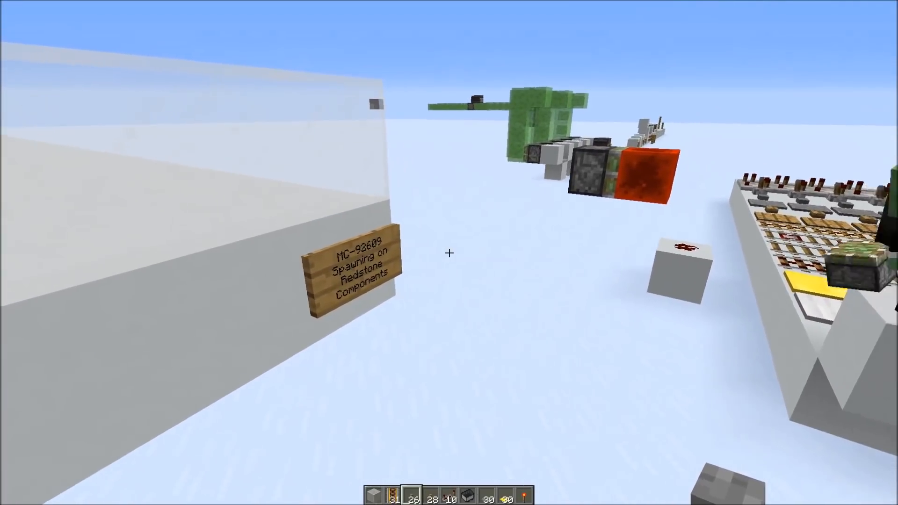
pyautogui.moveTo(449, 253)
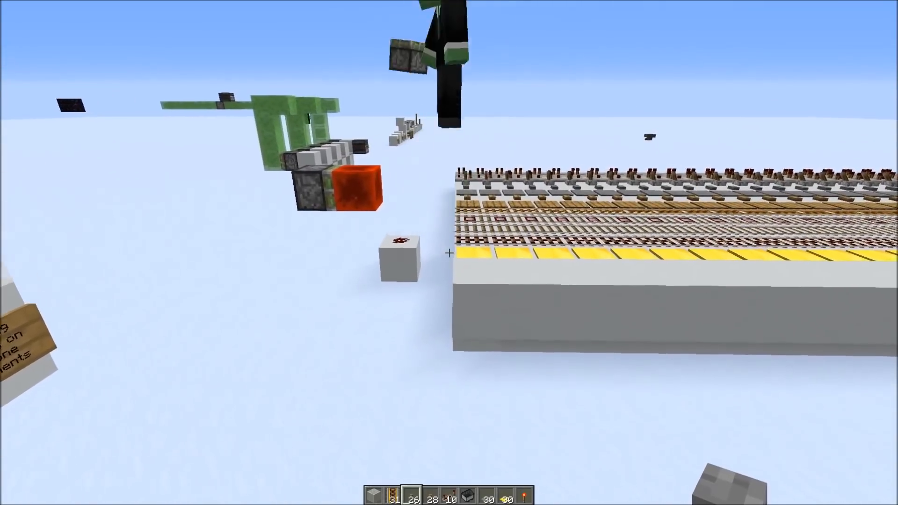
pyautogui.moveTo(449, 253)
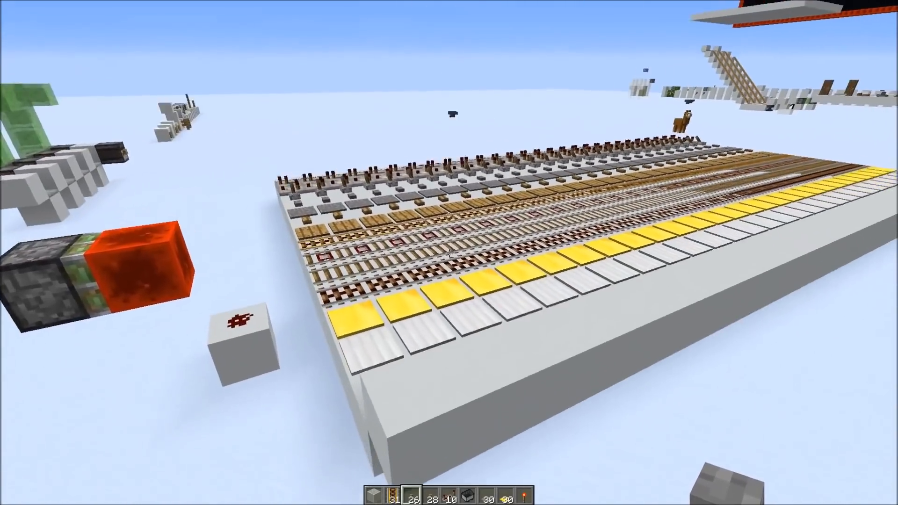
pyautogui.moveTo(449, 252)
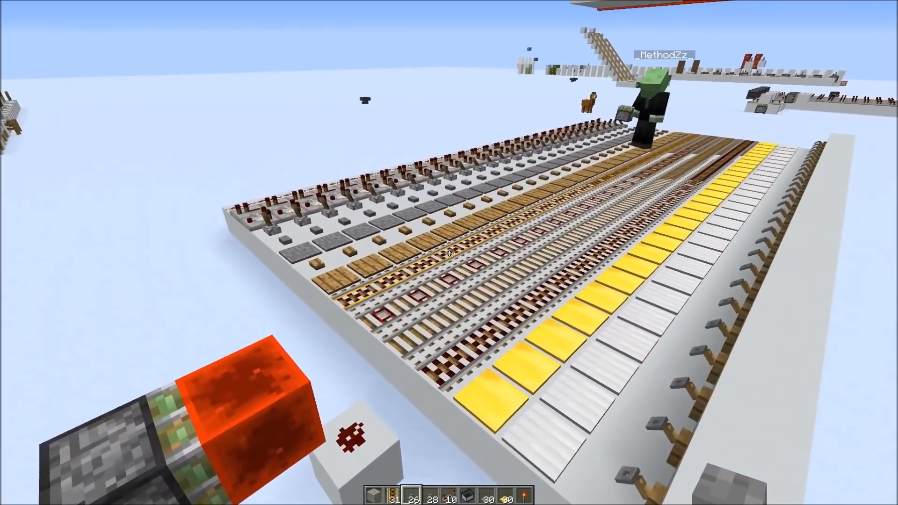
pyautogui.moveTo(449, 253)
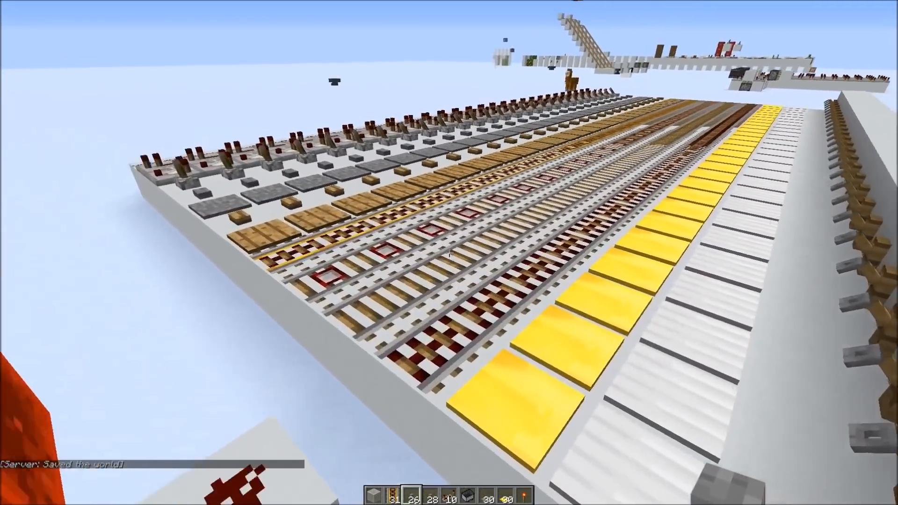
pyautogui.moveTo(449, 253)
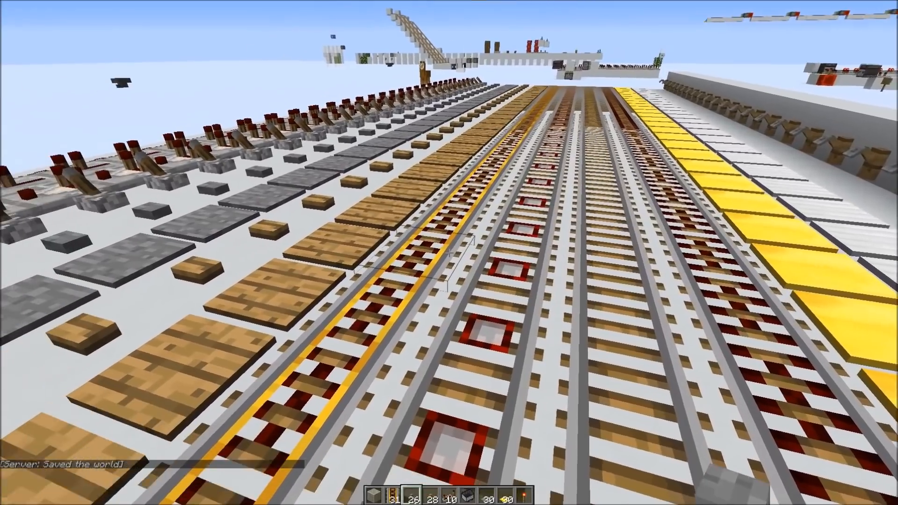
pyautogui.moveTo(449, 253)
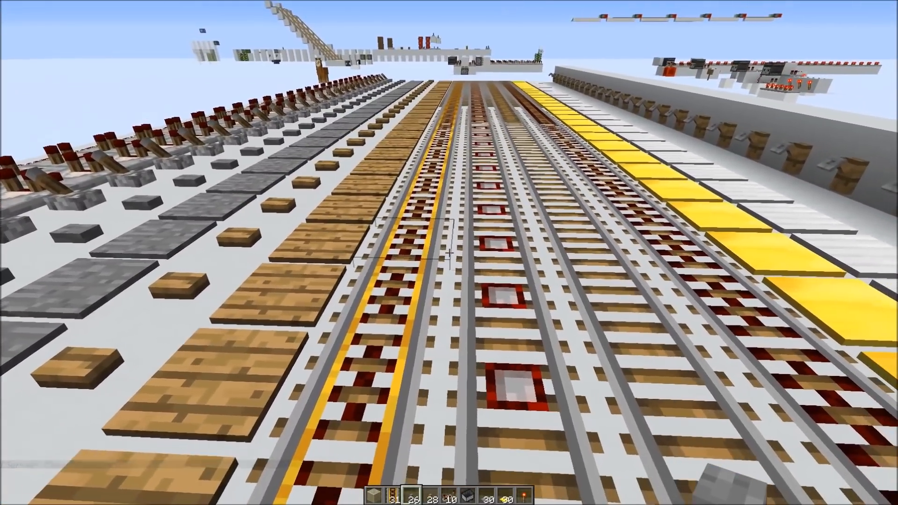
pyautogui.moveTo(449, 253)
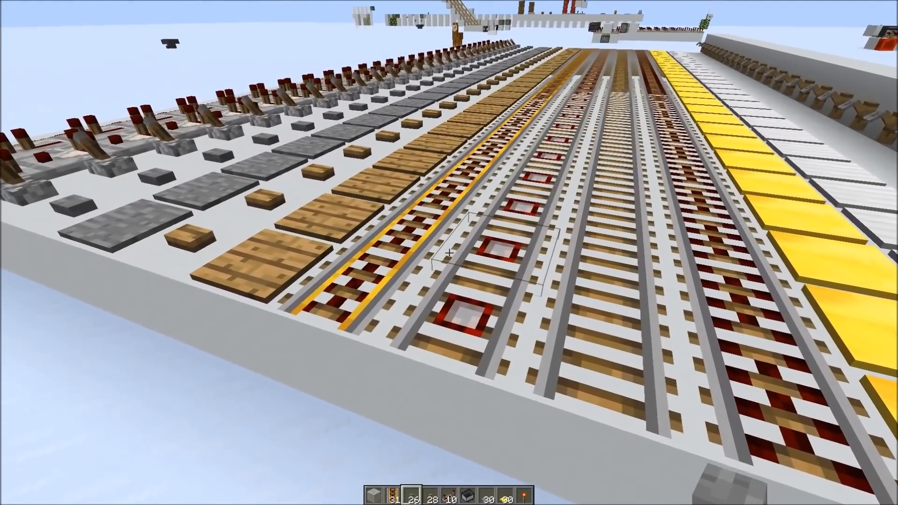
pyautogui.moveTo(449, 252)
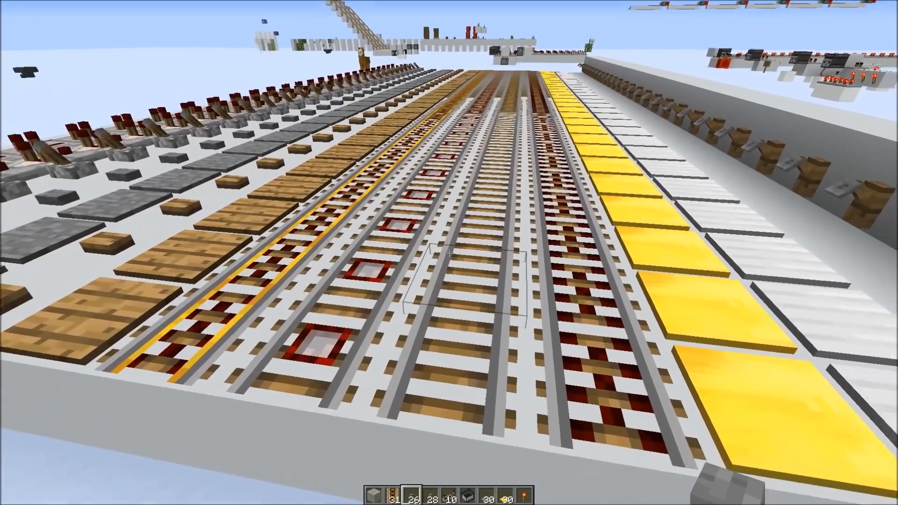
pyautogui.moveTo(449, 252)
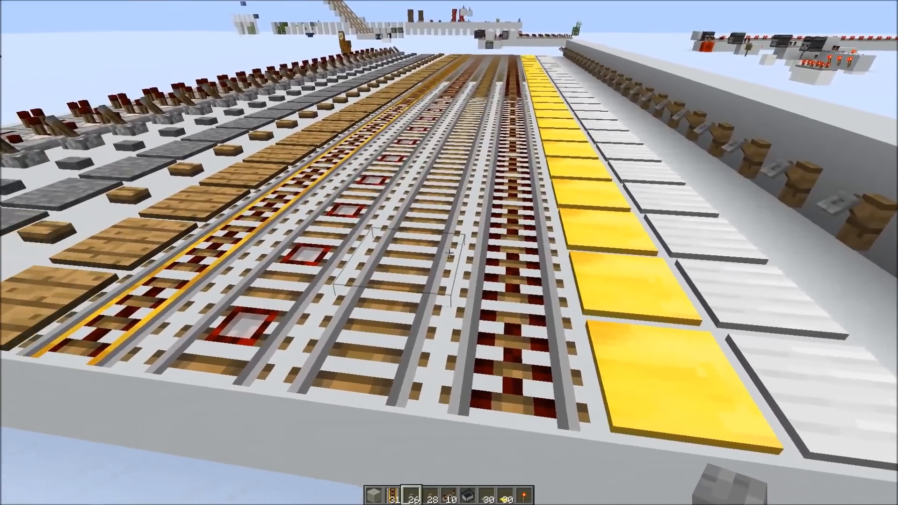
pyautogui.moveTo(449, 253)
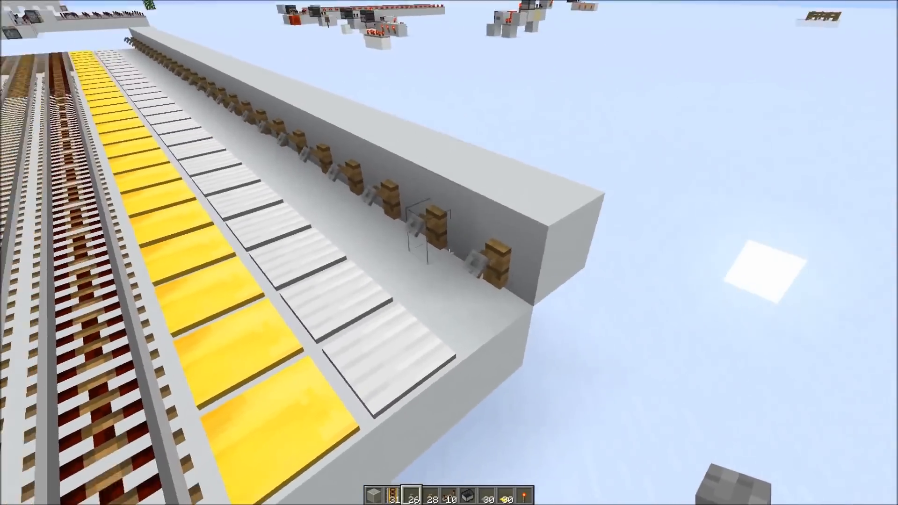
pyautogui.moveTo(449, 252)
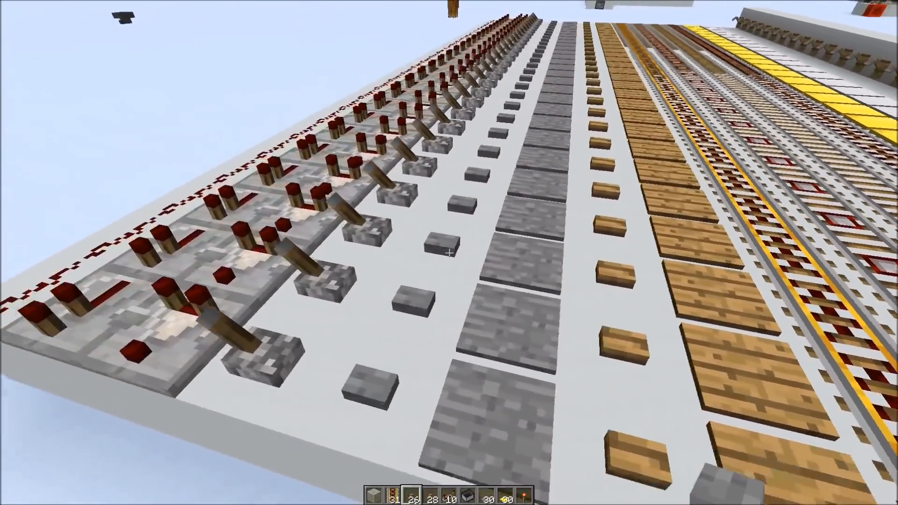
pyautogui.moveTo(449, 253)
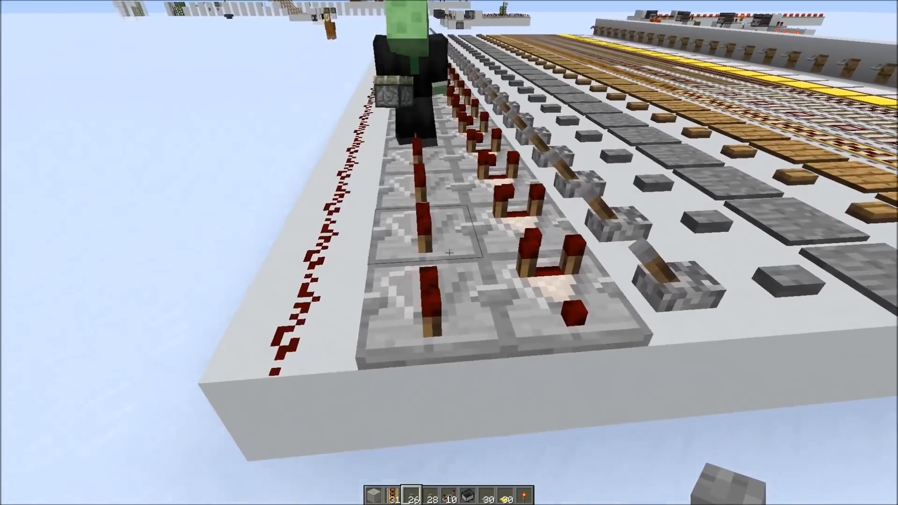
# Toggle the F3 debug overlay while creepers and spiders spawn on the plain platform on Hard
pyautogui.press('f3')
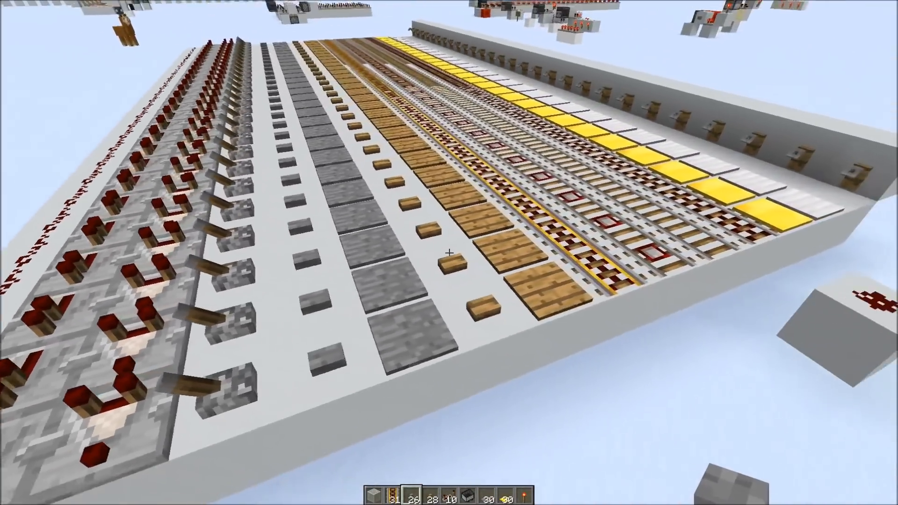
pyautogui.moveTo(449, 253)
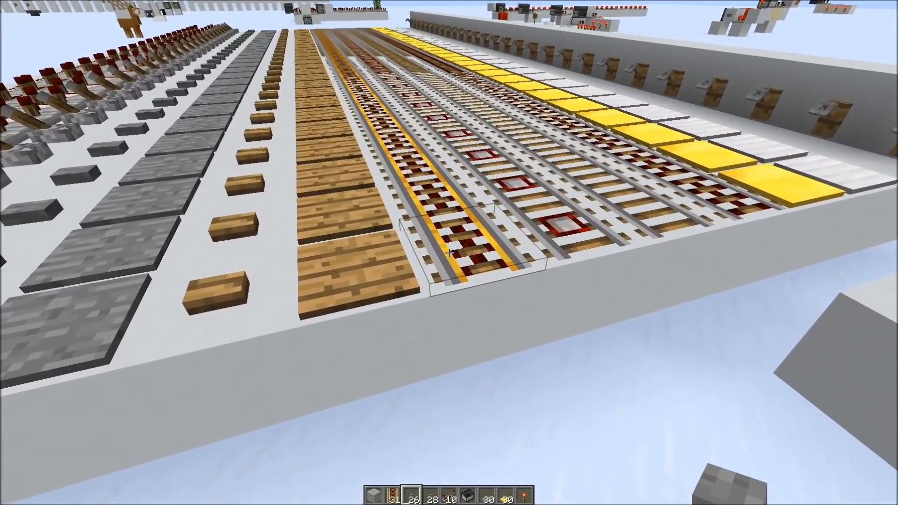
pyautogui.moveTo(449, 252)
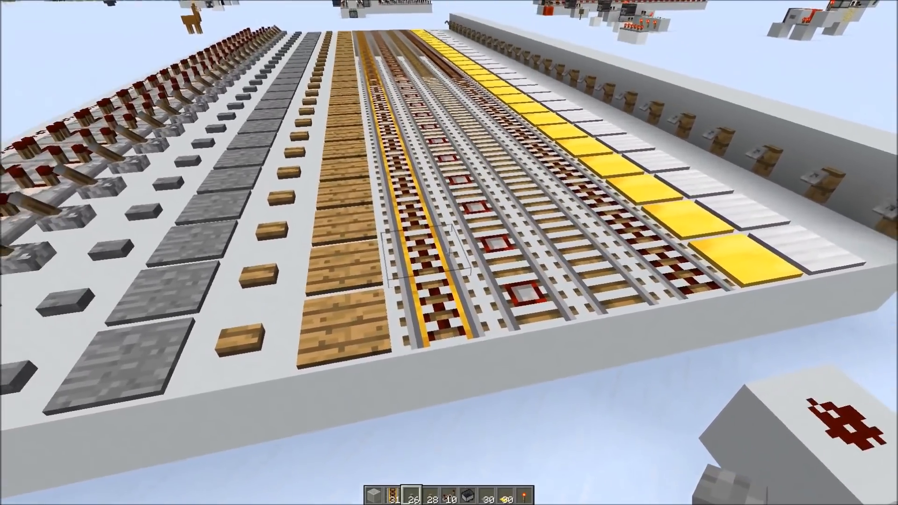
pyautogui.moveTo(449, 253)
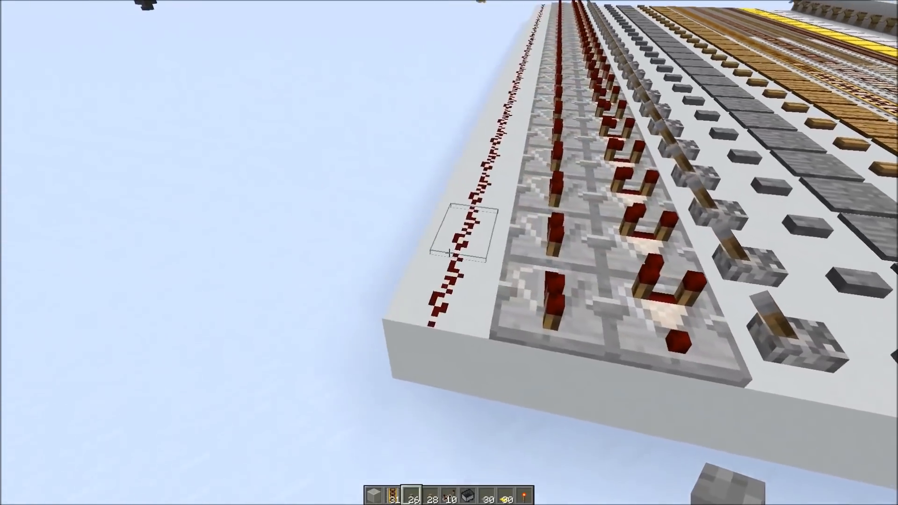
pyautogui.moveTo(449, 253)
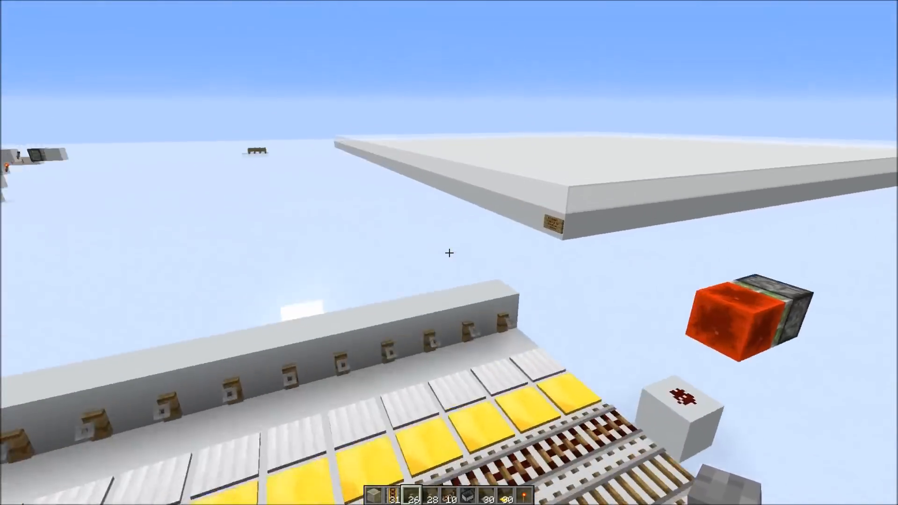
pyautogui.moveTo(449, 252)
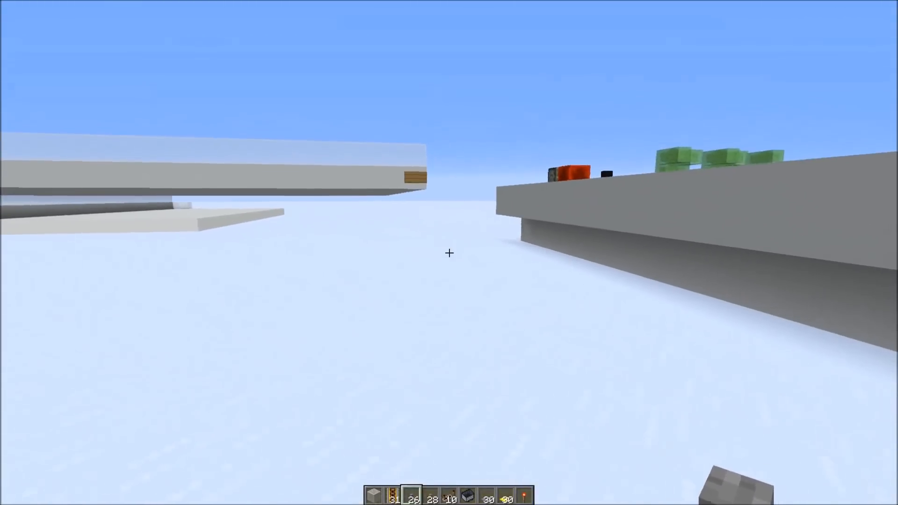
pyautogui.moveTo(449, 253)
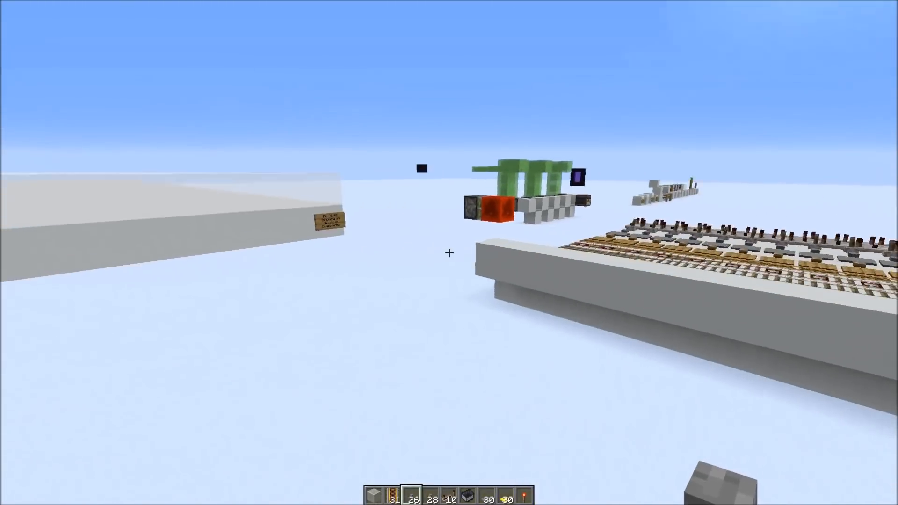
pyautogui.moveTo(449, 253)
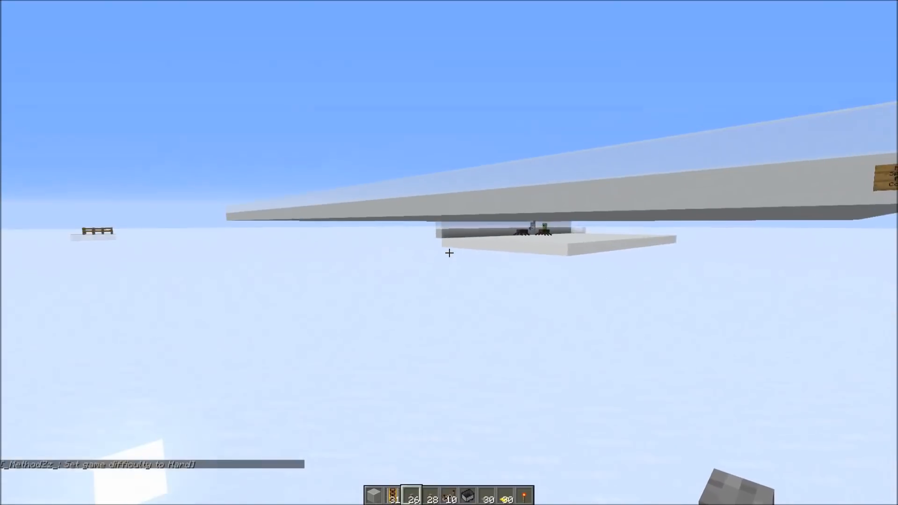
pyautogui.moveTo(449, 253)
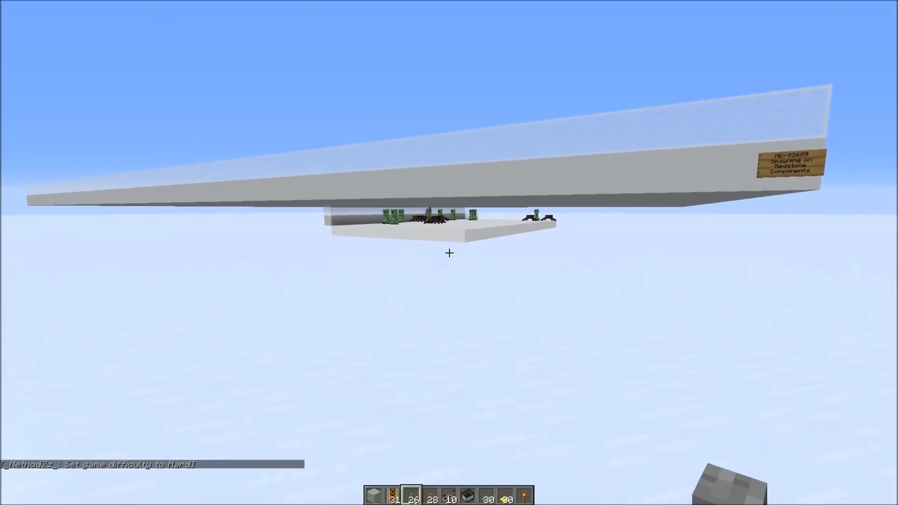
pyautogui.moveTo(448, 253)
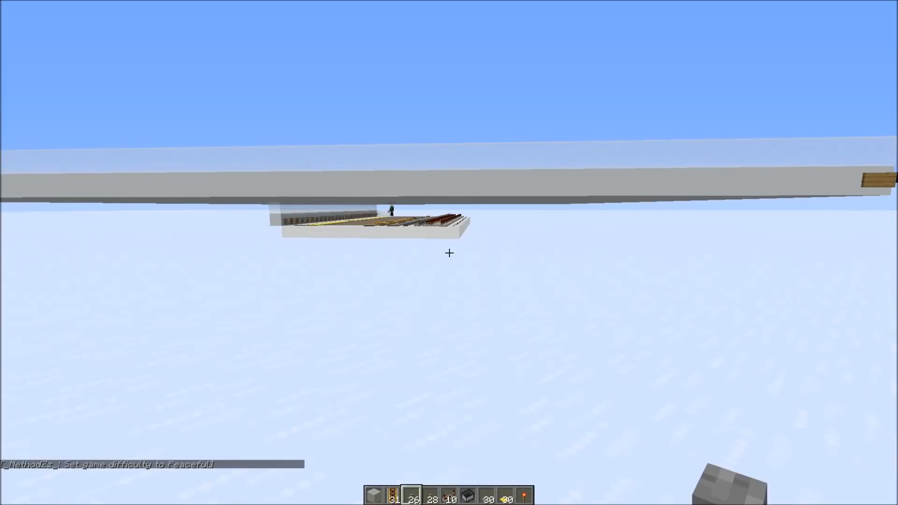
pyautogui.moveTo(449, 252)
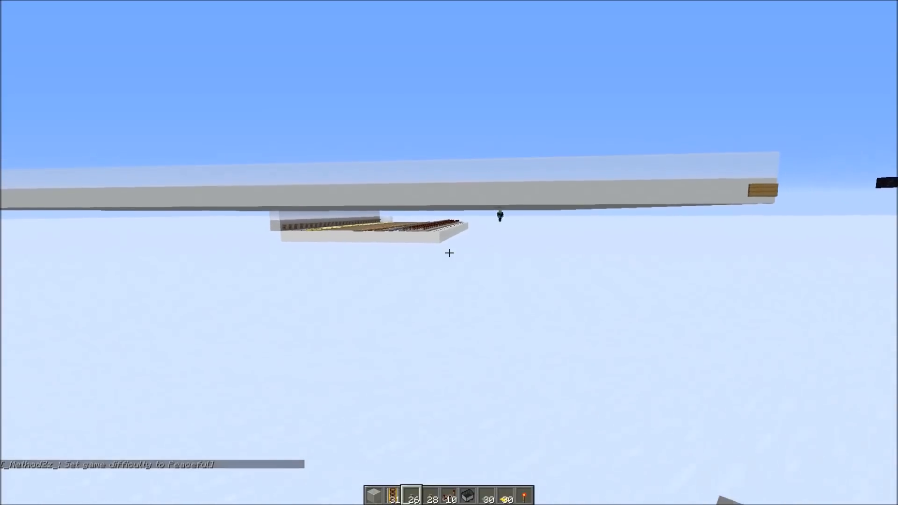
pyautogui.moveTo(449, 252)
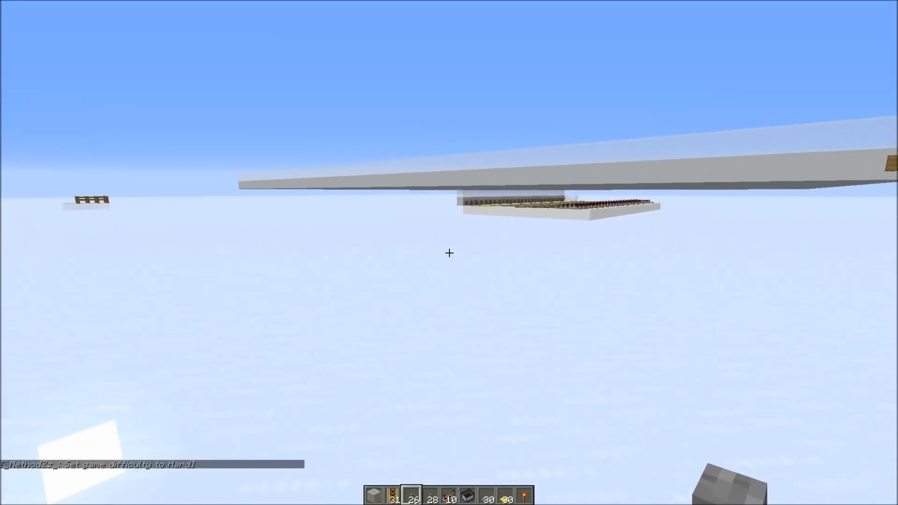
pyautogui.moveTo(449, 252)
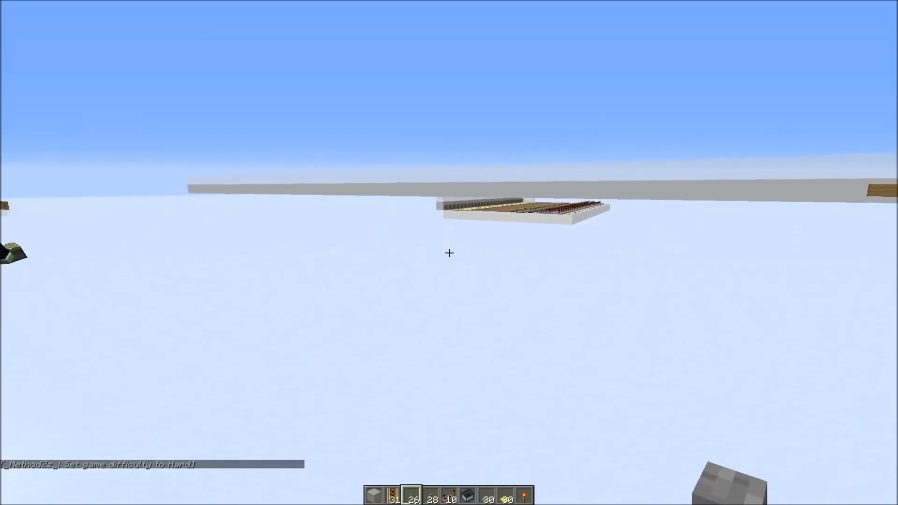
pyautogui.moveTo(449, 253)
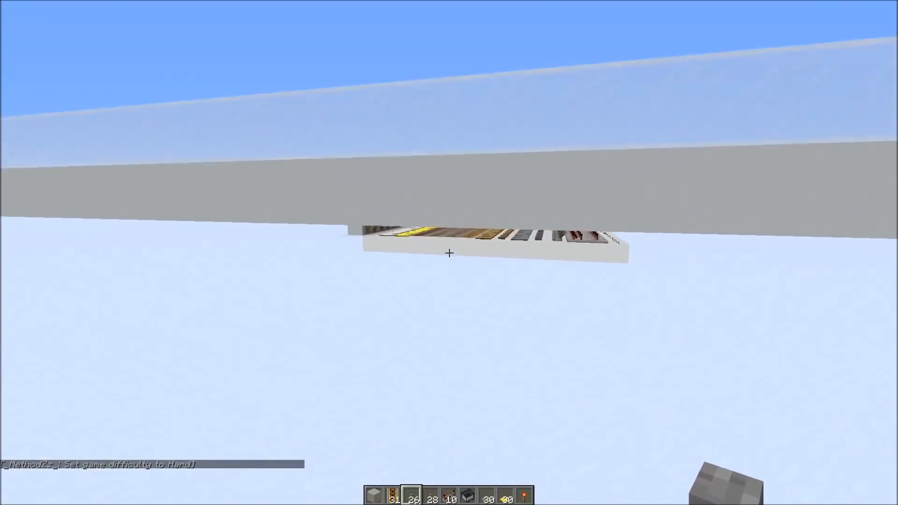
pyautogui.moveTo(449, 253)
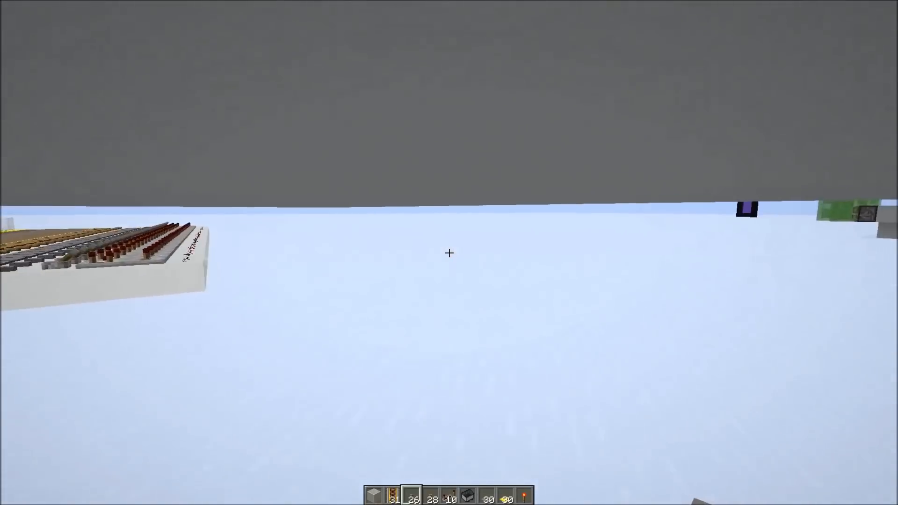
pyautogui.moveTo(449, 253)
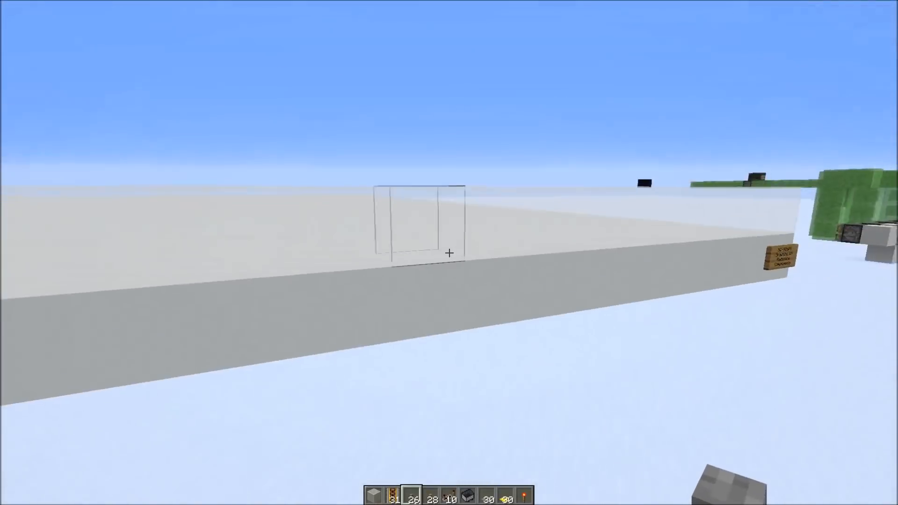
pyautogui.moveTo(449, 252)
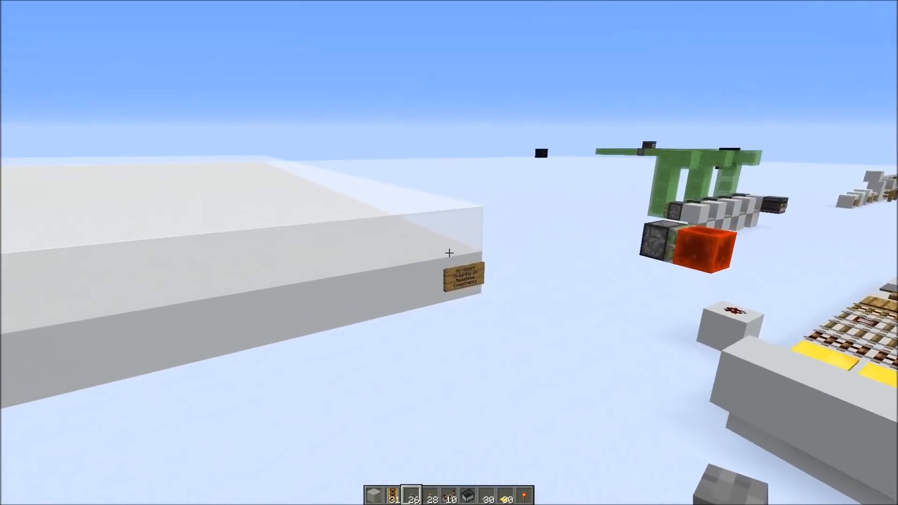
pyautogui.moveTo(449, 253)
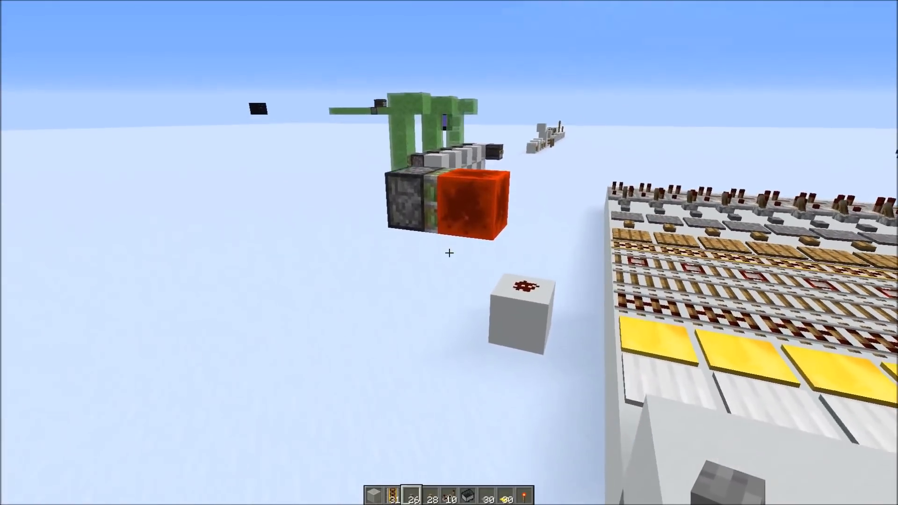
pyautogui.moveTo(449, 253)
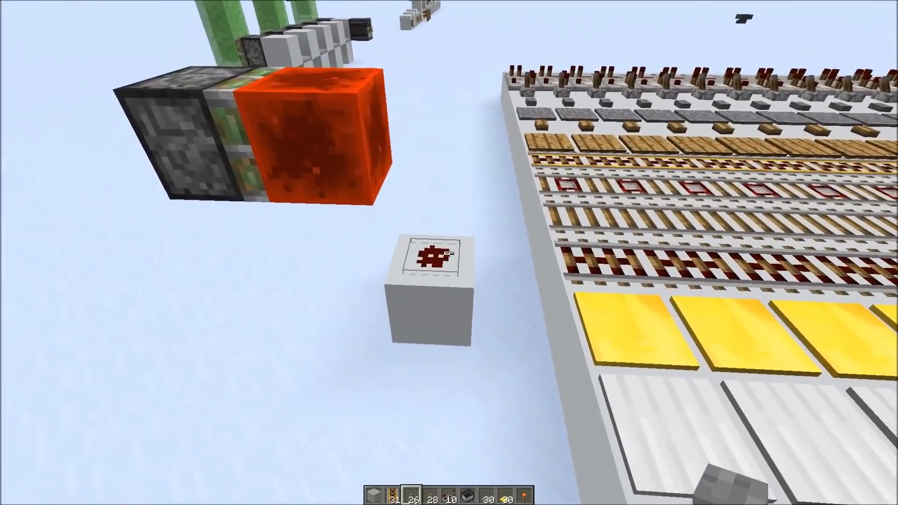
pyautogui.moveTo(449, 252)
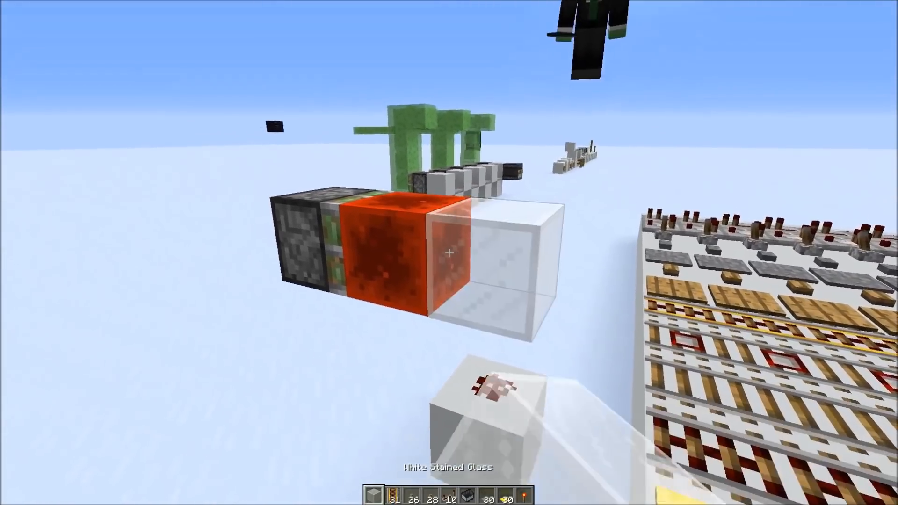
pyautogui.moveTo(449, 252)
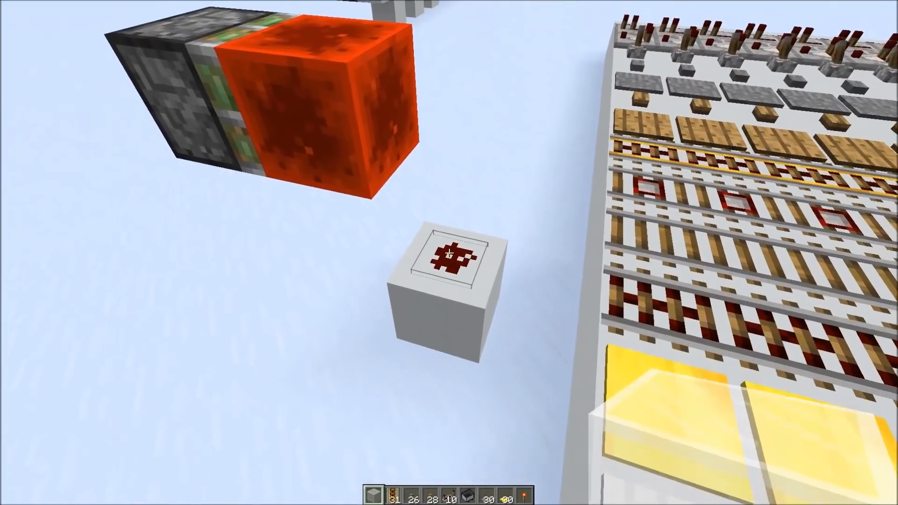
pyautogui.moveTo(449, 253)
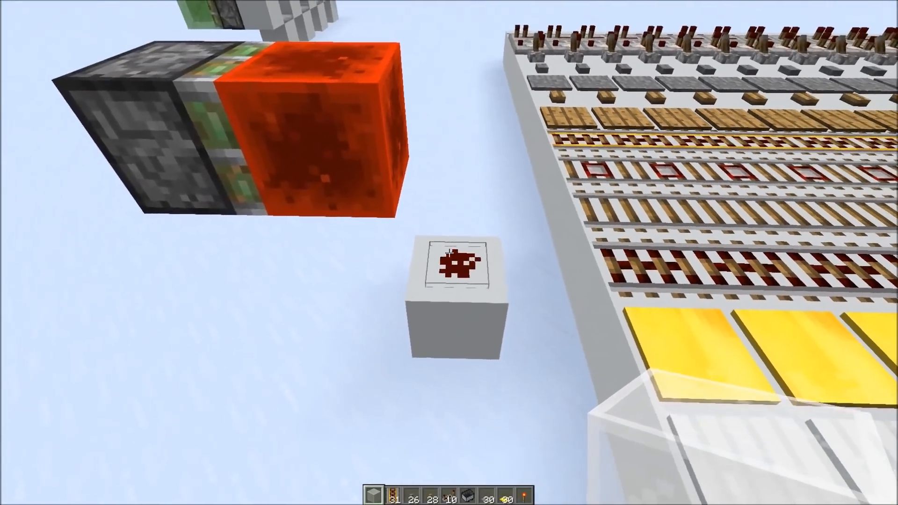
pyautogui.moveTo(449, 252)
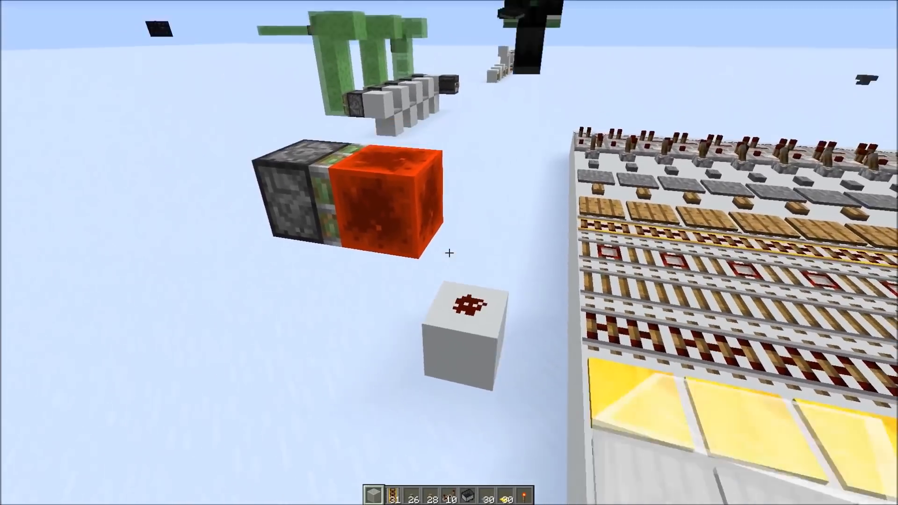
pyautogui.moveTo(449, 253)
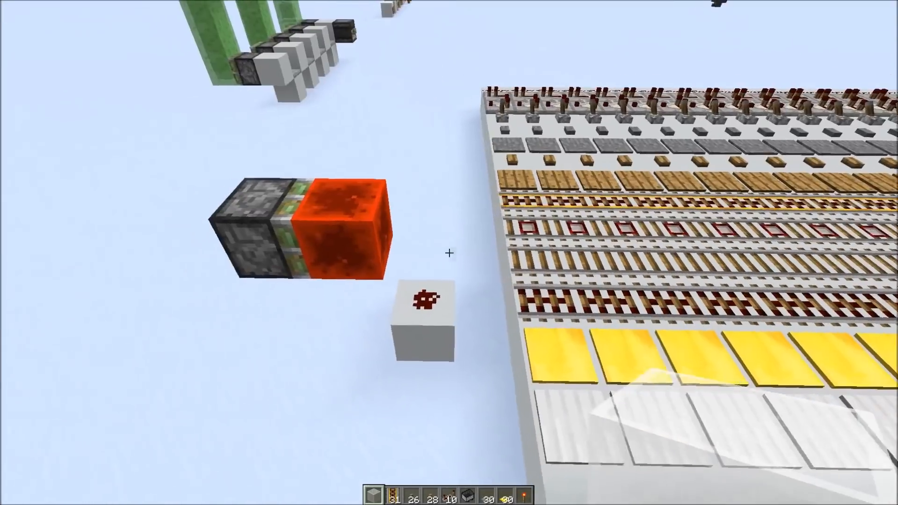
pyautogui.moveTo(449, 252)
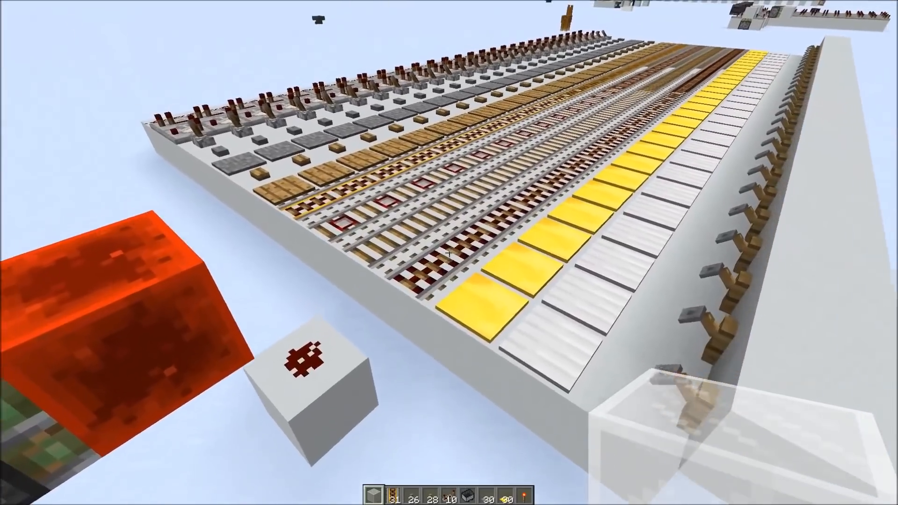
pyautogui.moveTo(449, 253)
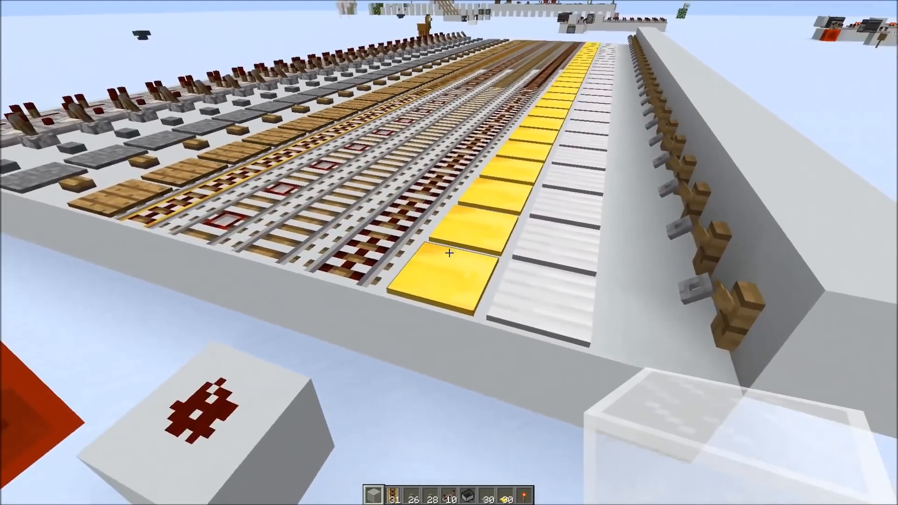
pyautogui.moveTo(449, 253)
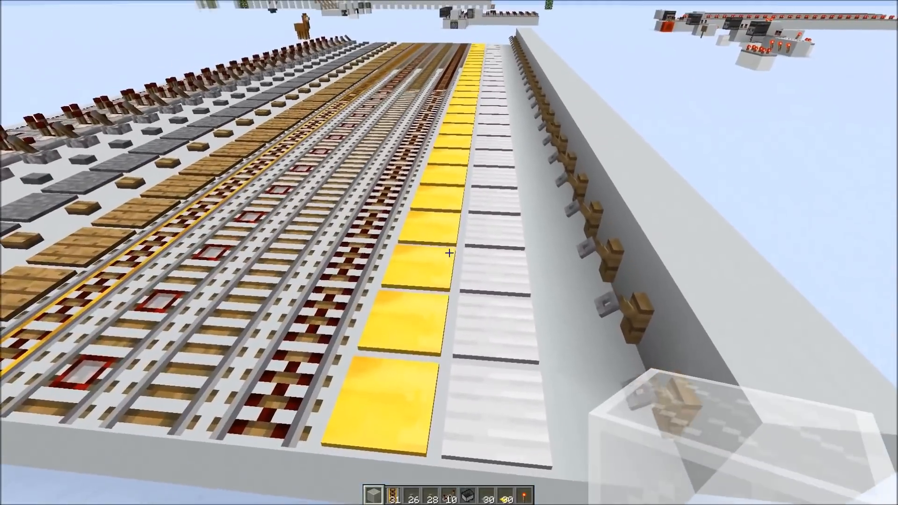
pyautogui.moveTo(449, 252)
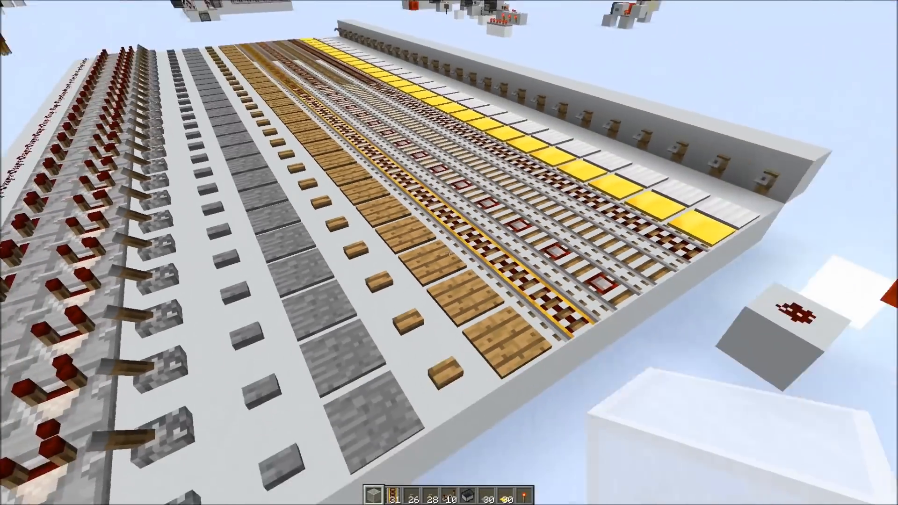
pyautogui.moveTo(449, 253)
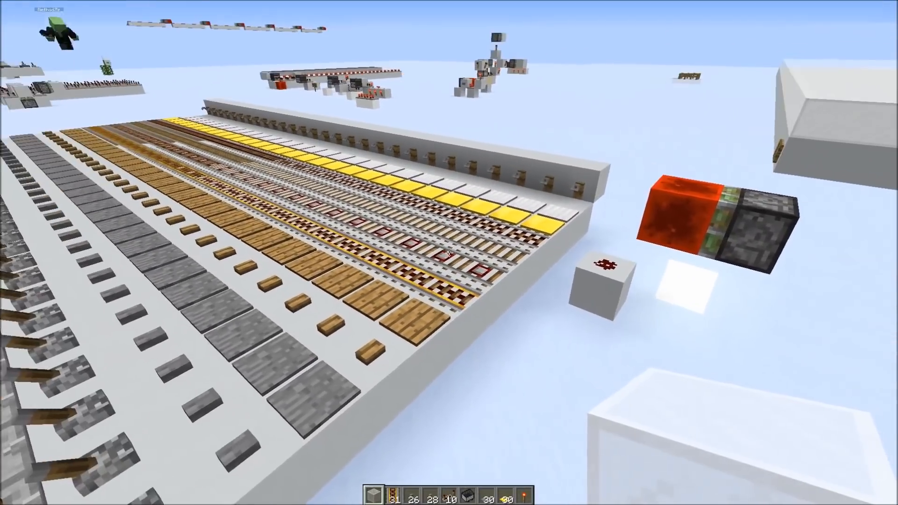
pyautogui.moveTo(449, 253)
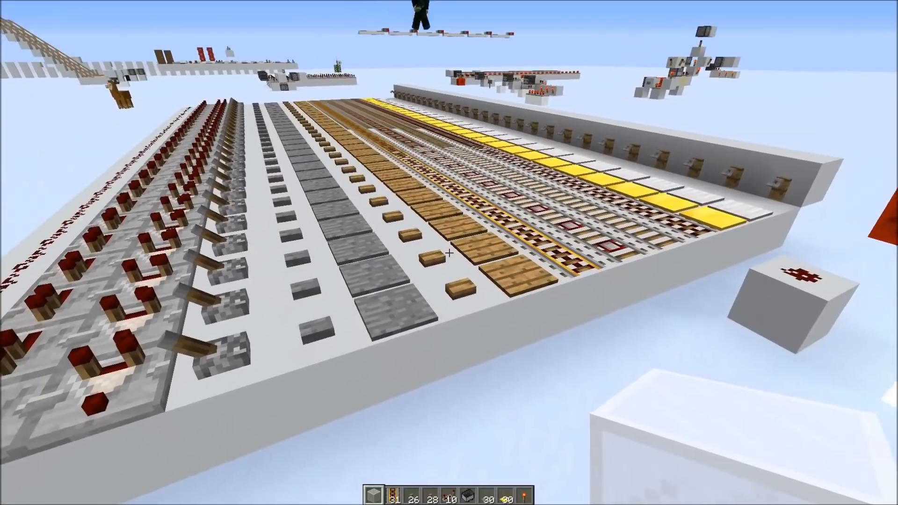
pyautogui.moveTo(449, 252)
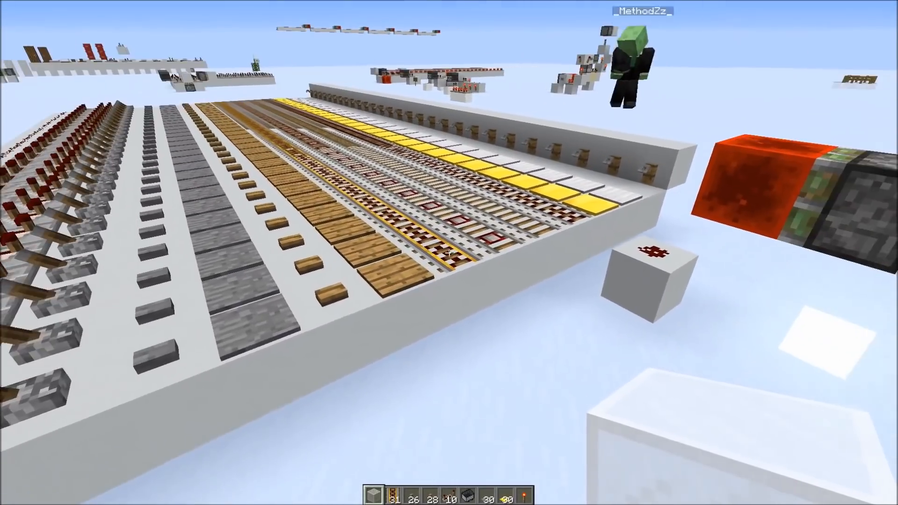
pyautogui.moveTo(449, 252)
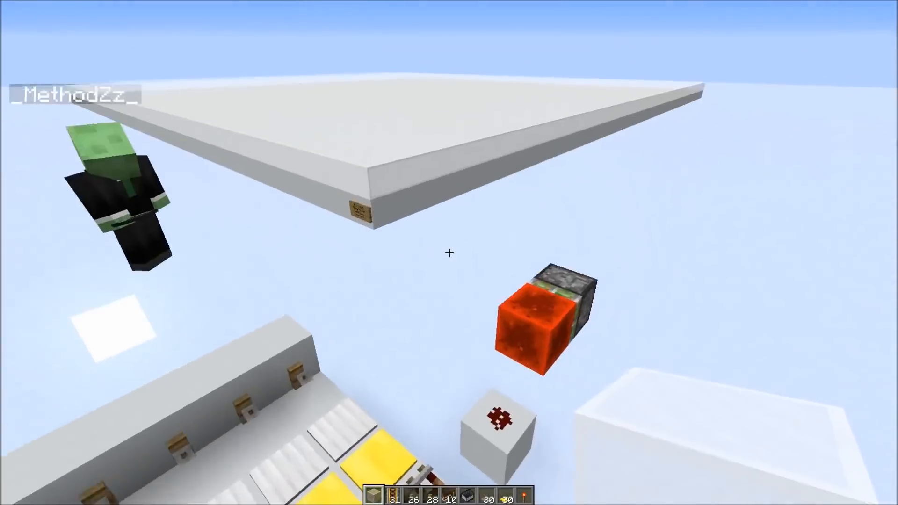
pyautogui.moveTo(449, 252)
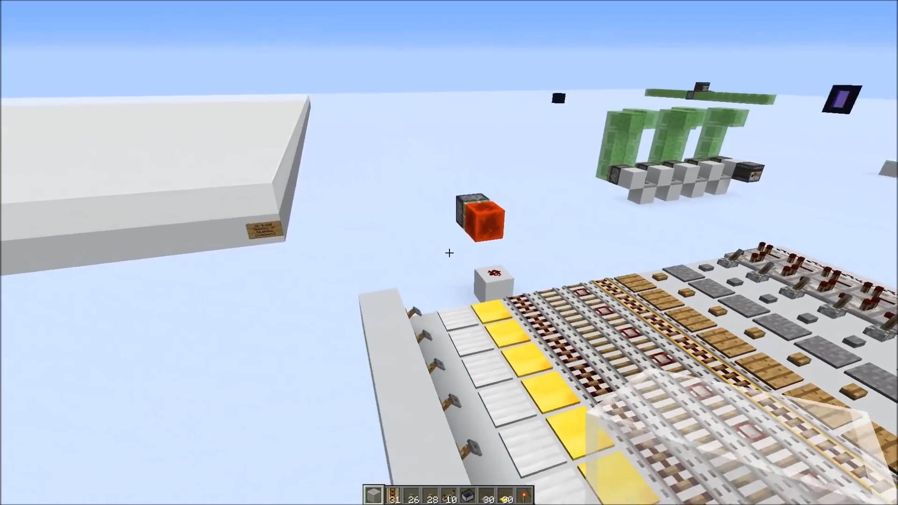
pyautogui.moveTo(449, 253)
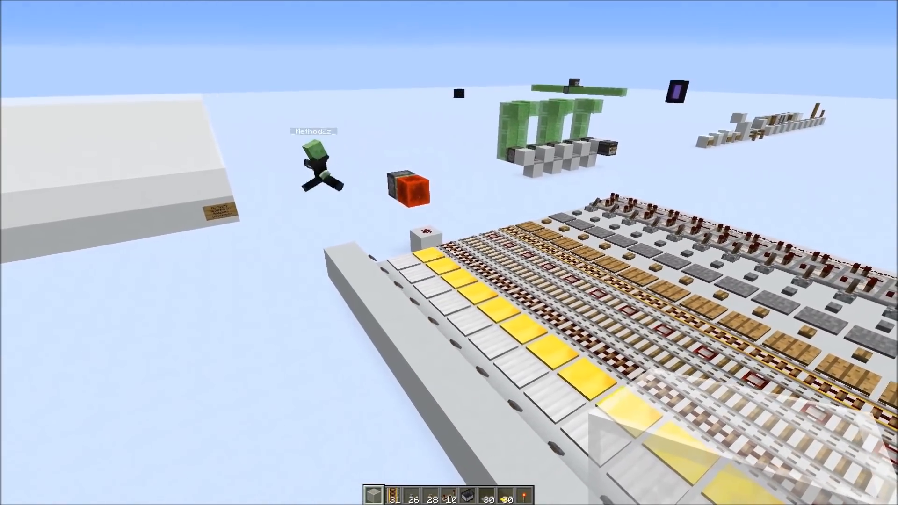